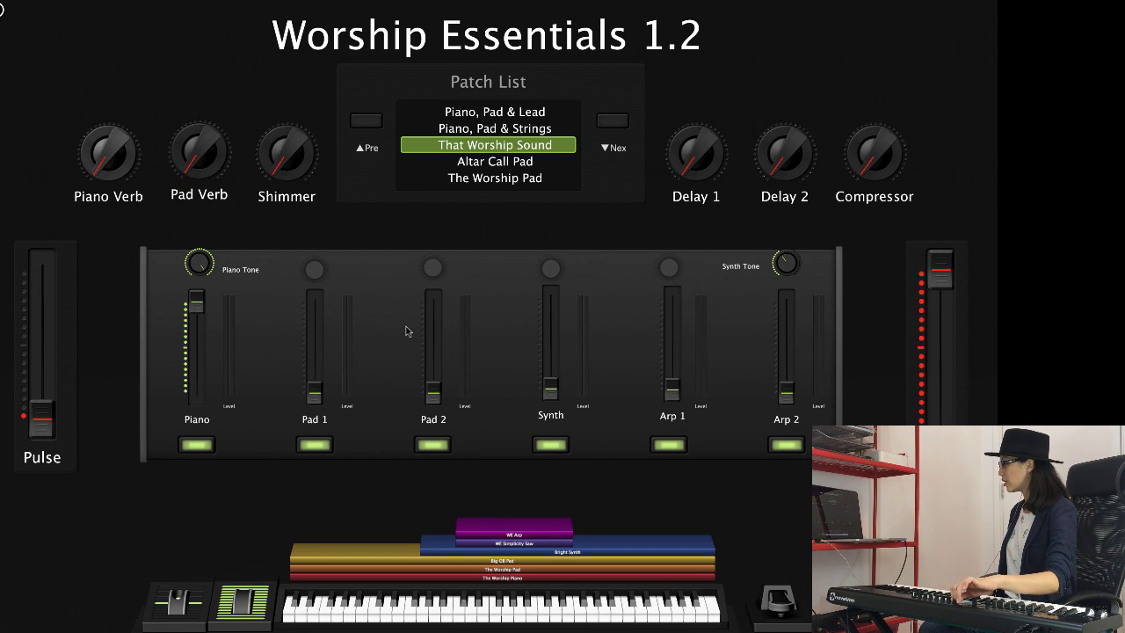
- Raise the Pad 2 channel fader so the second pad layer sounds in the mix
drag(696, 162, 677, 149)
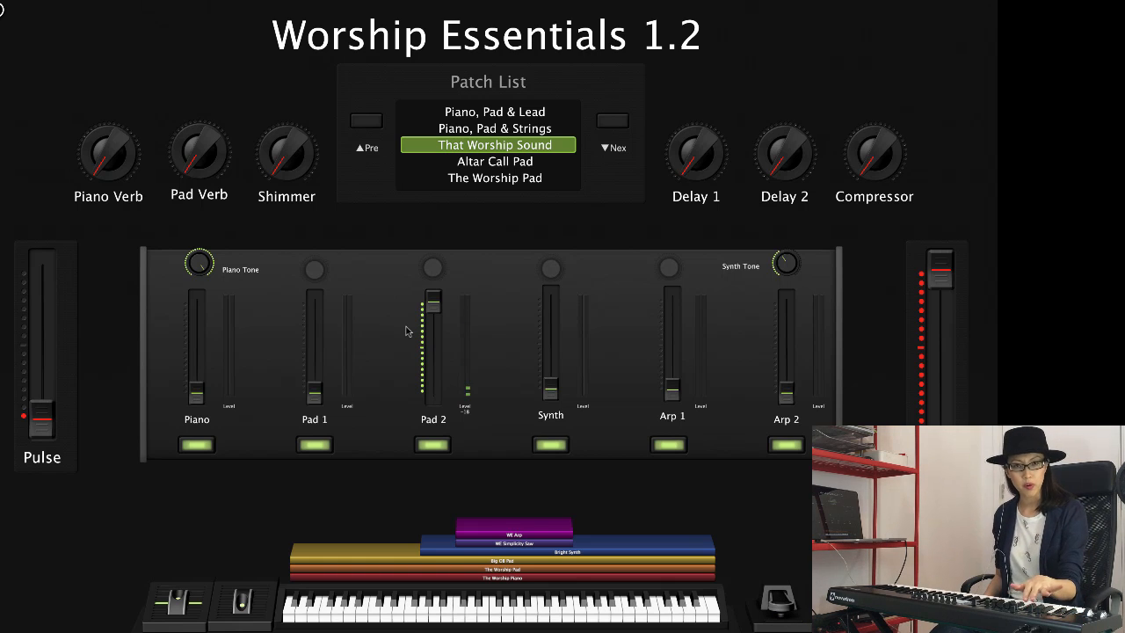
drag(313, 387, 313, 301)
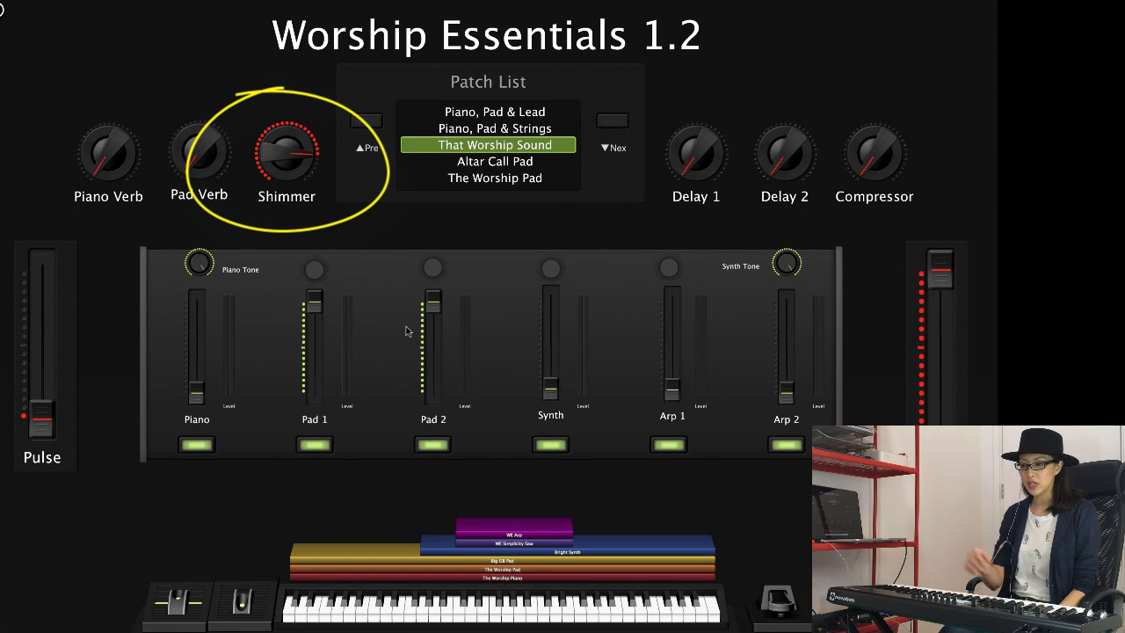
drag(285, 155, 302, 141)
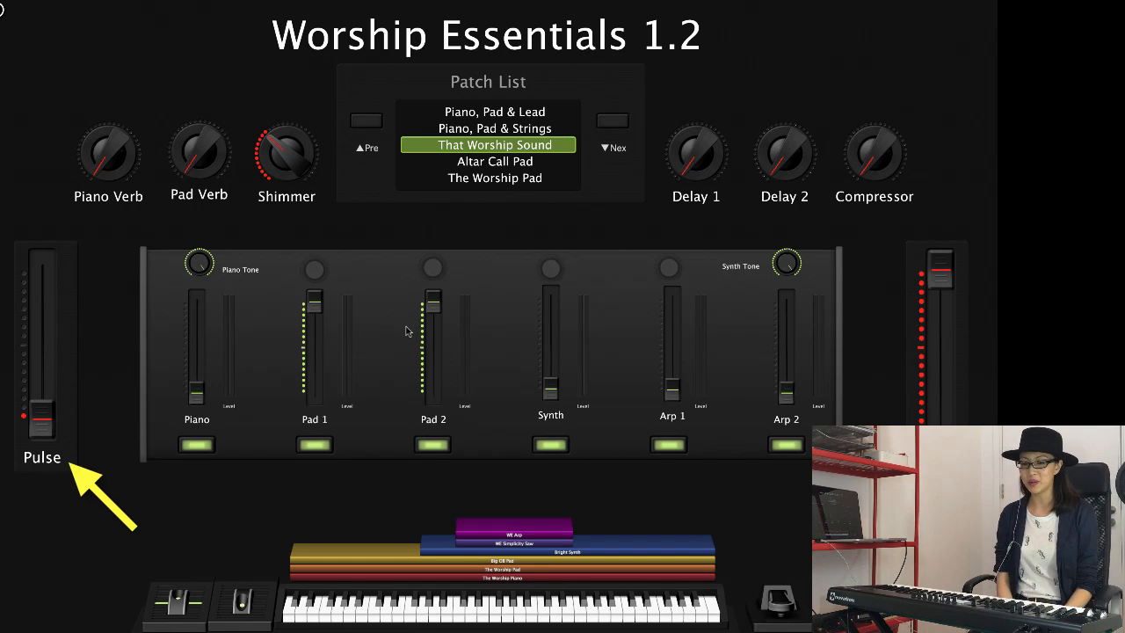
drag(43, 419, 43, 278)
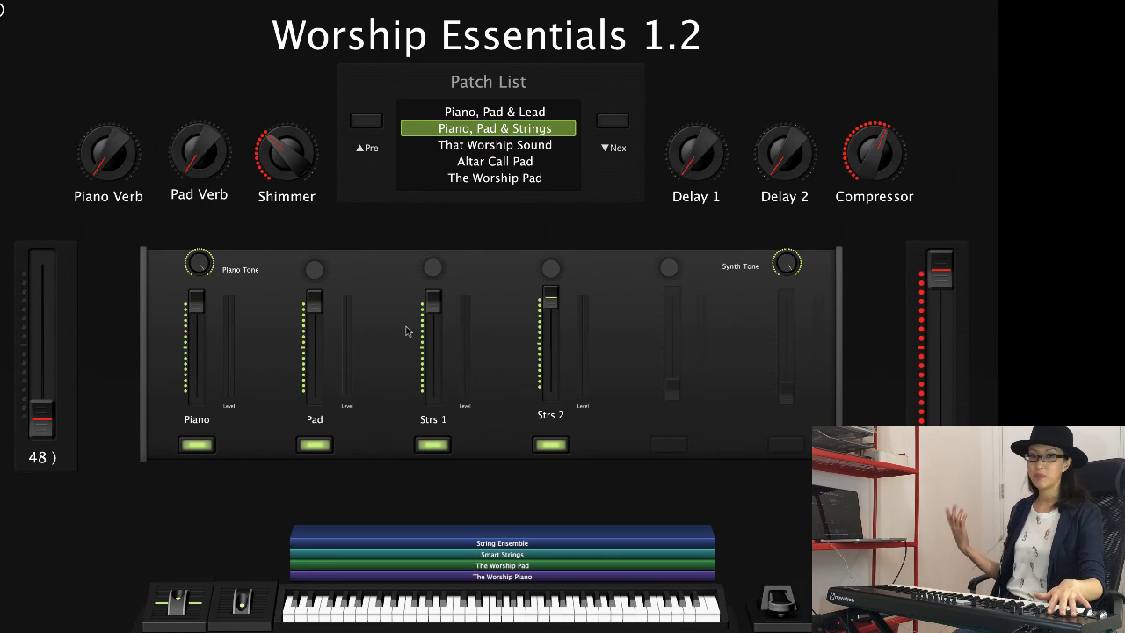
- Select 'That Worship Sound' in the Patch List to return to that patch
click(496, 144)
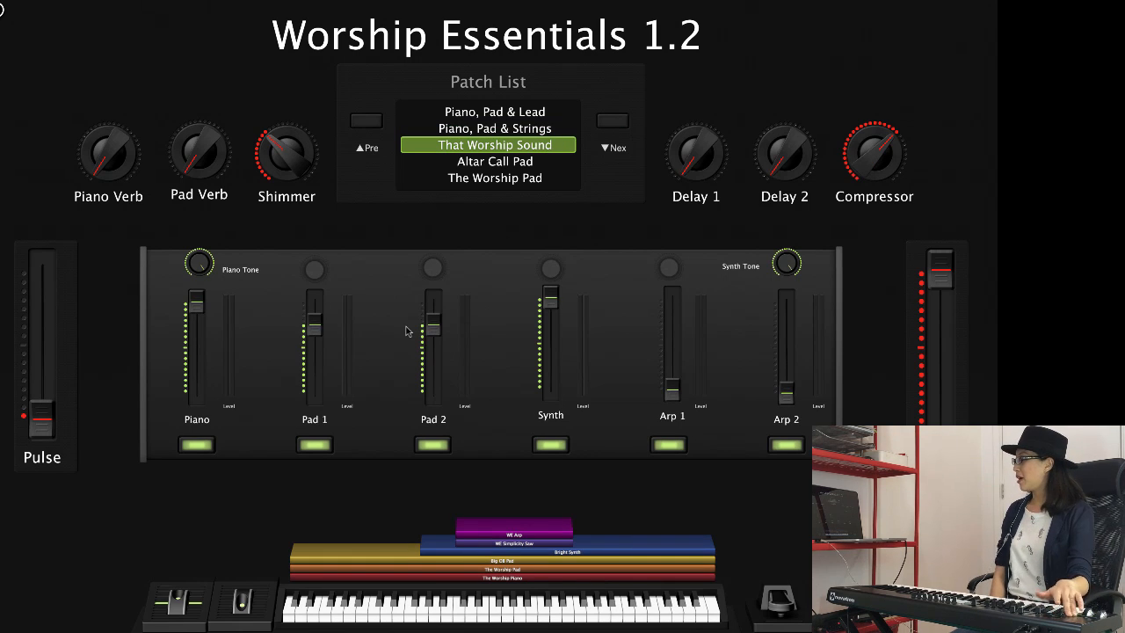